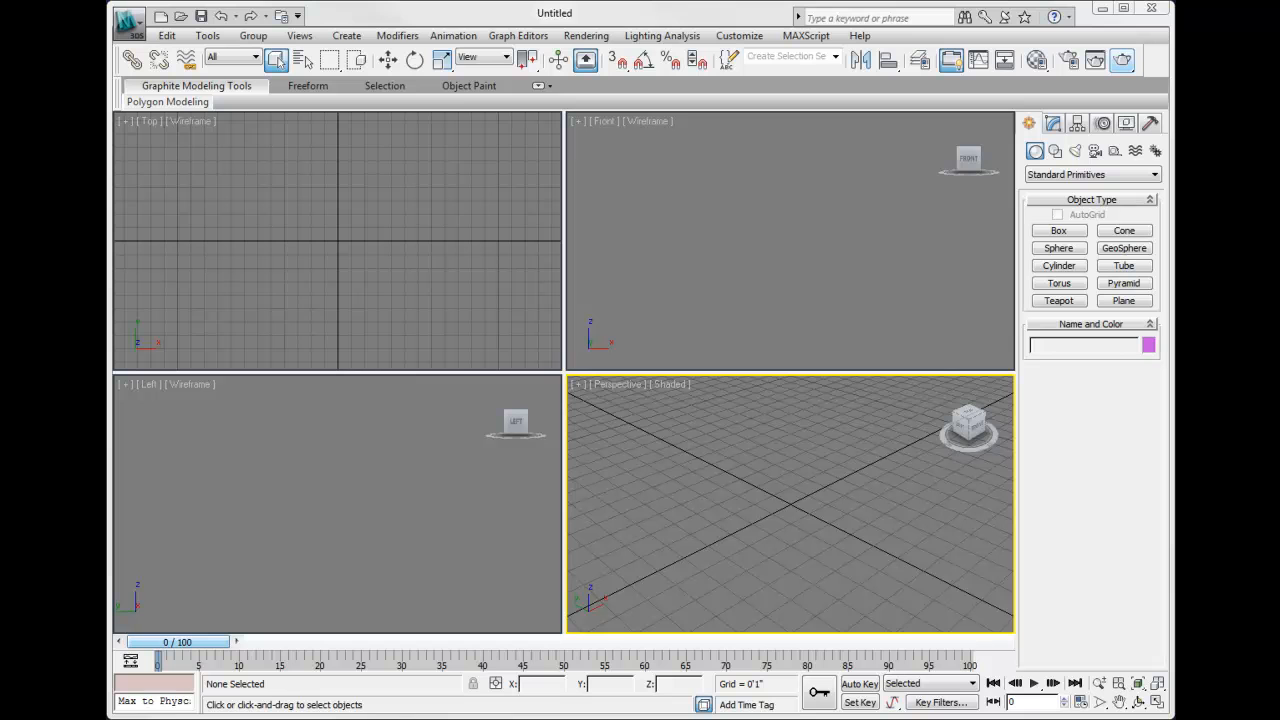
Open Ch06_facade03.max from the CH 06 folder via the Application menu.
left_click(128, 17)
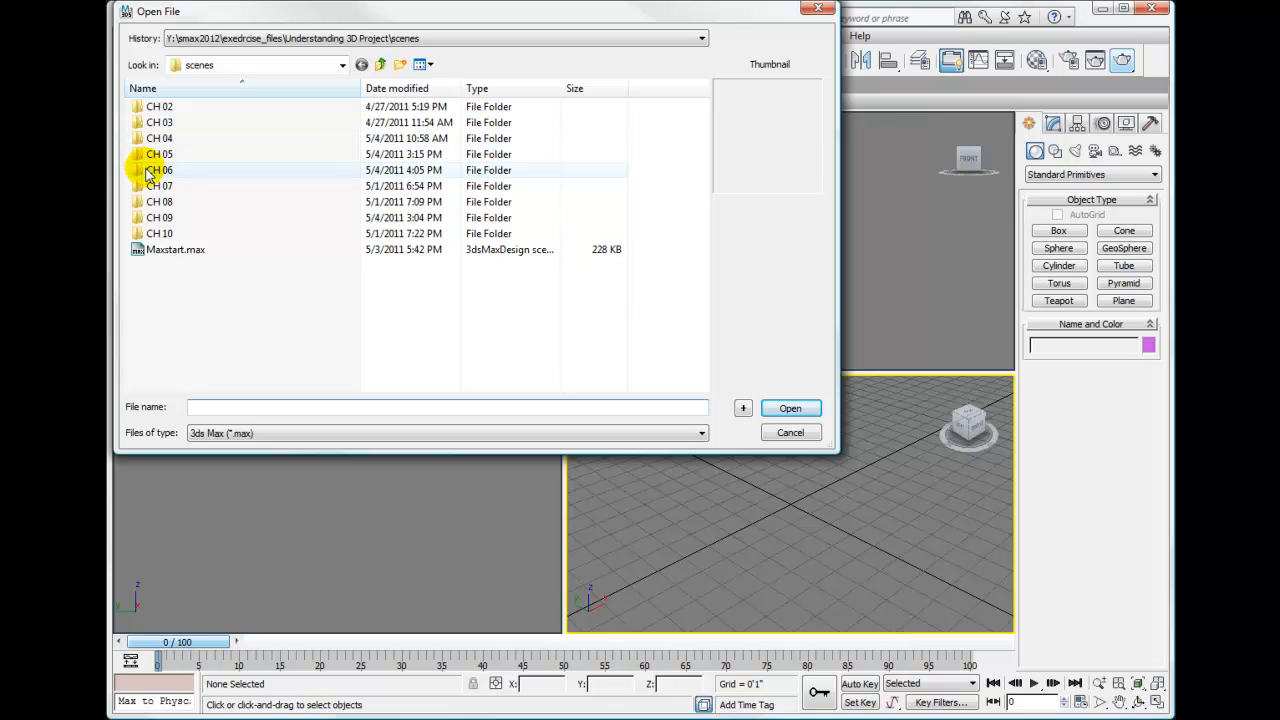
double_click(159, 170)
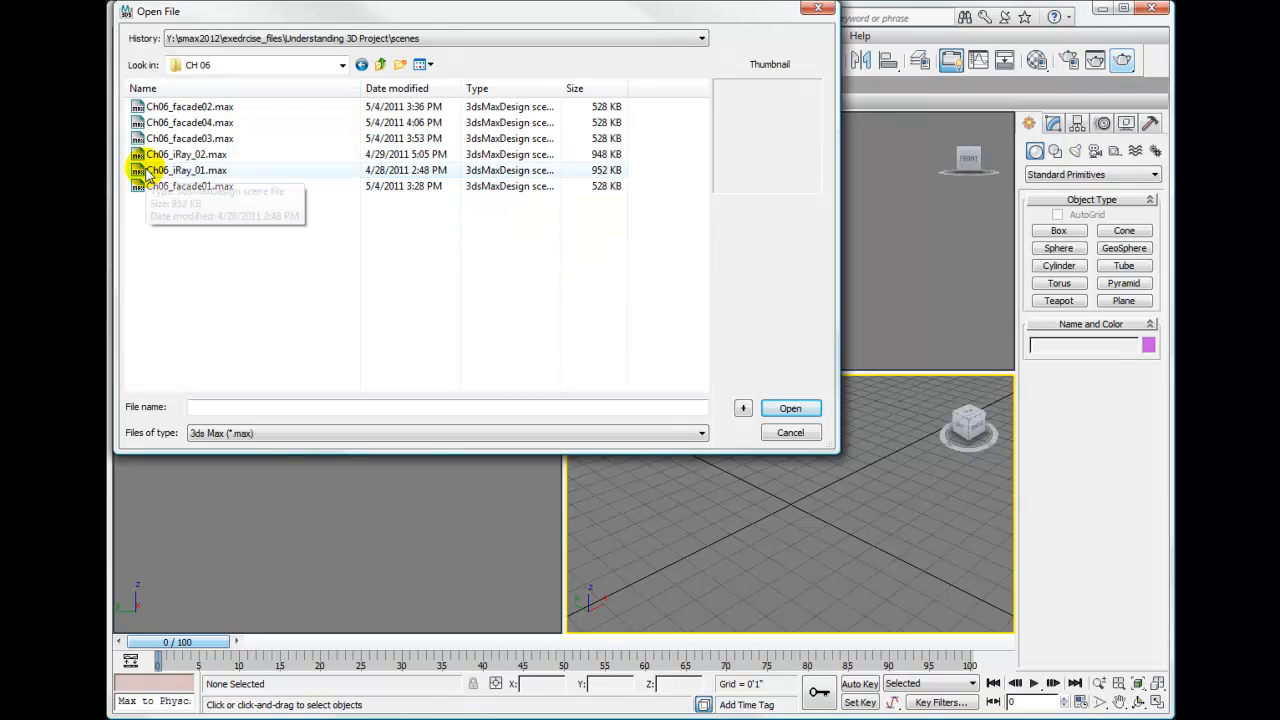
mouse_move(200, 138)
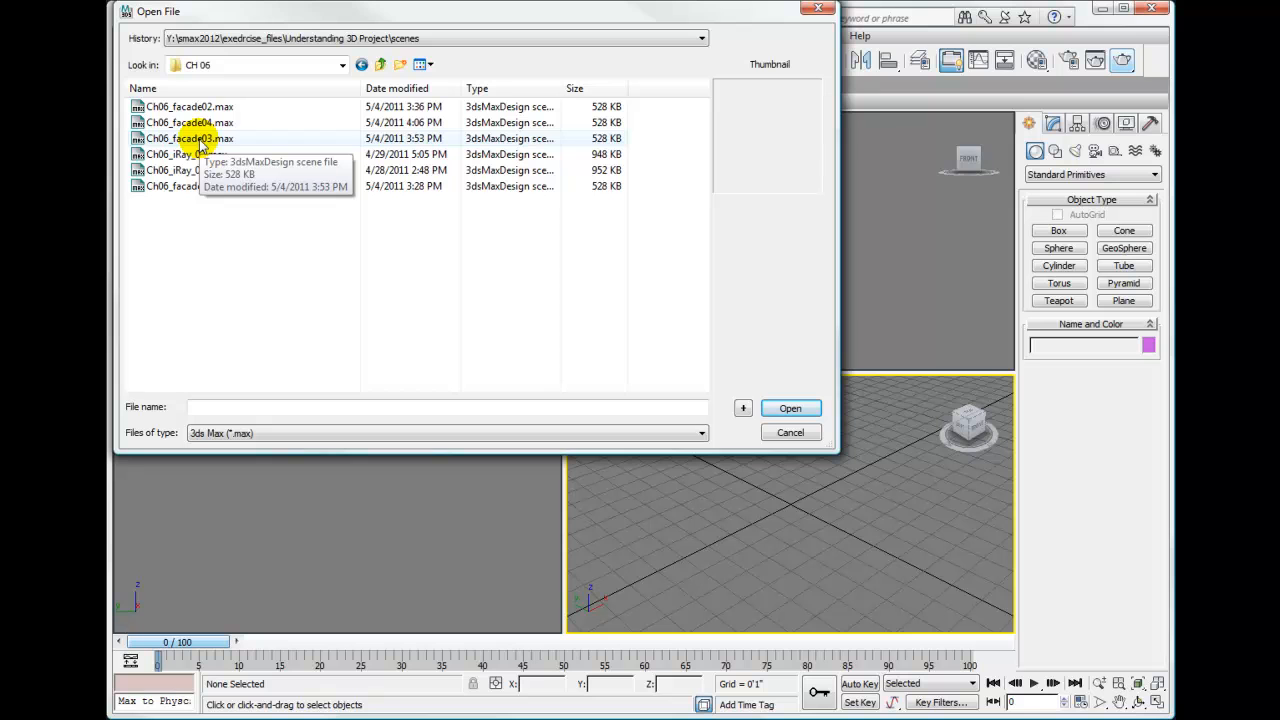
left_click(190, 138)
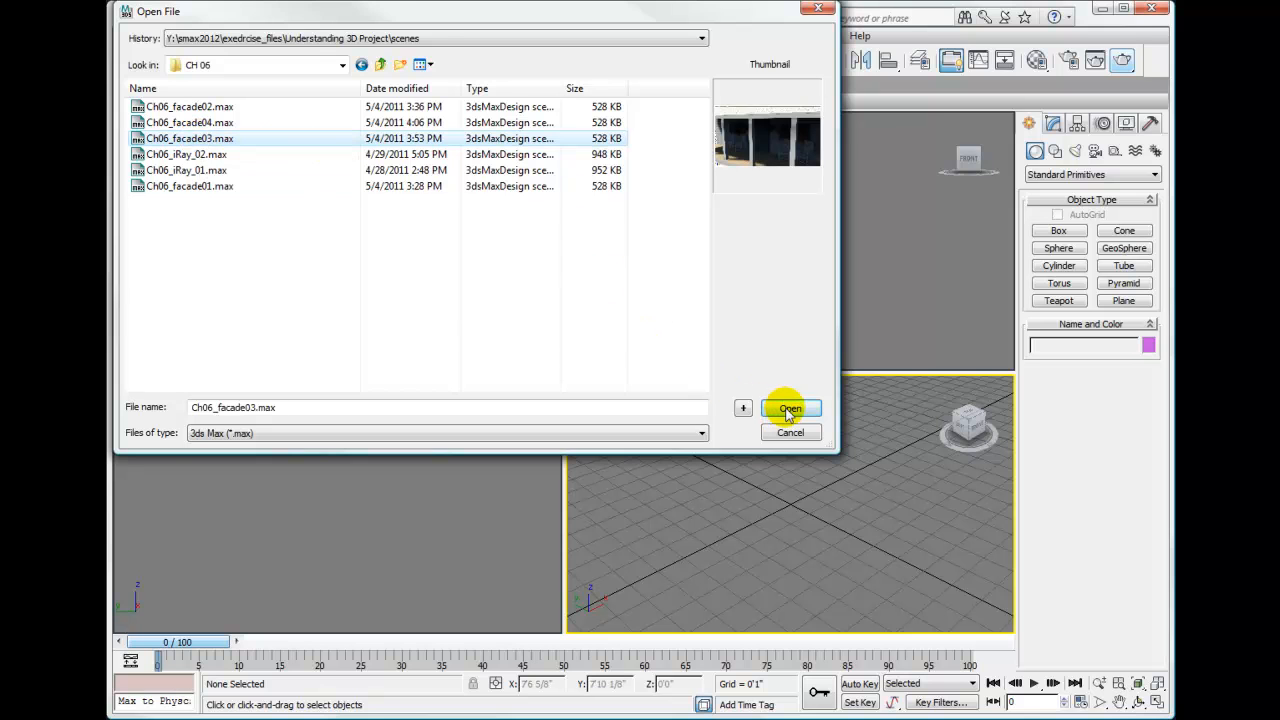
left_click(789, 409)
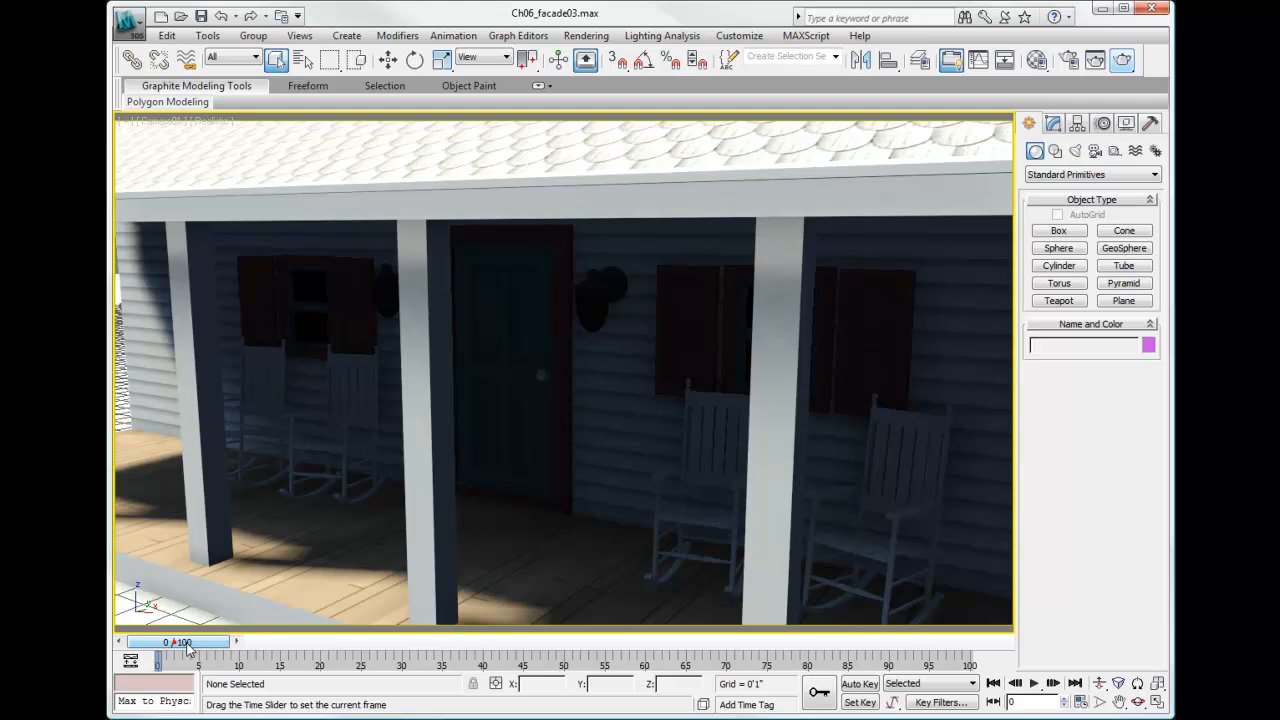
left_click_drag(185, 642, 490, 642)
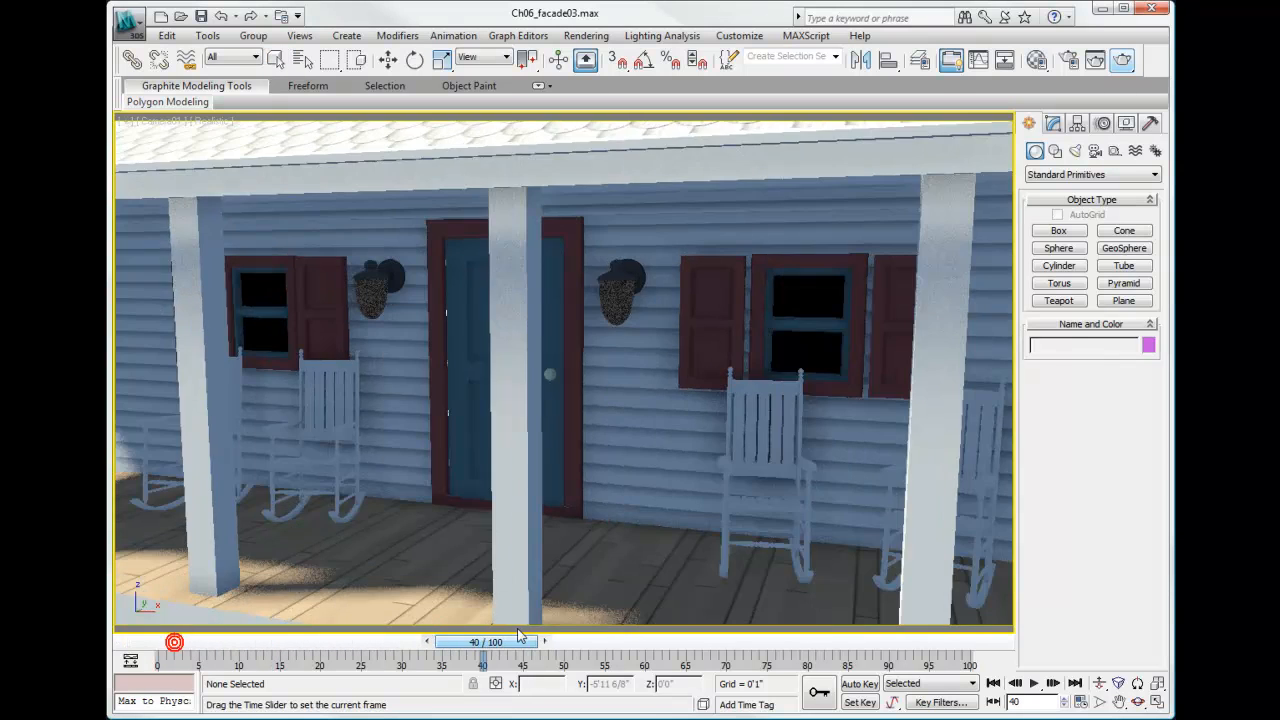
left_click_drag(485, 642, 910, 642)
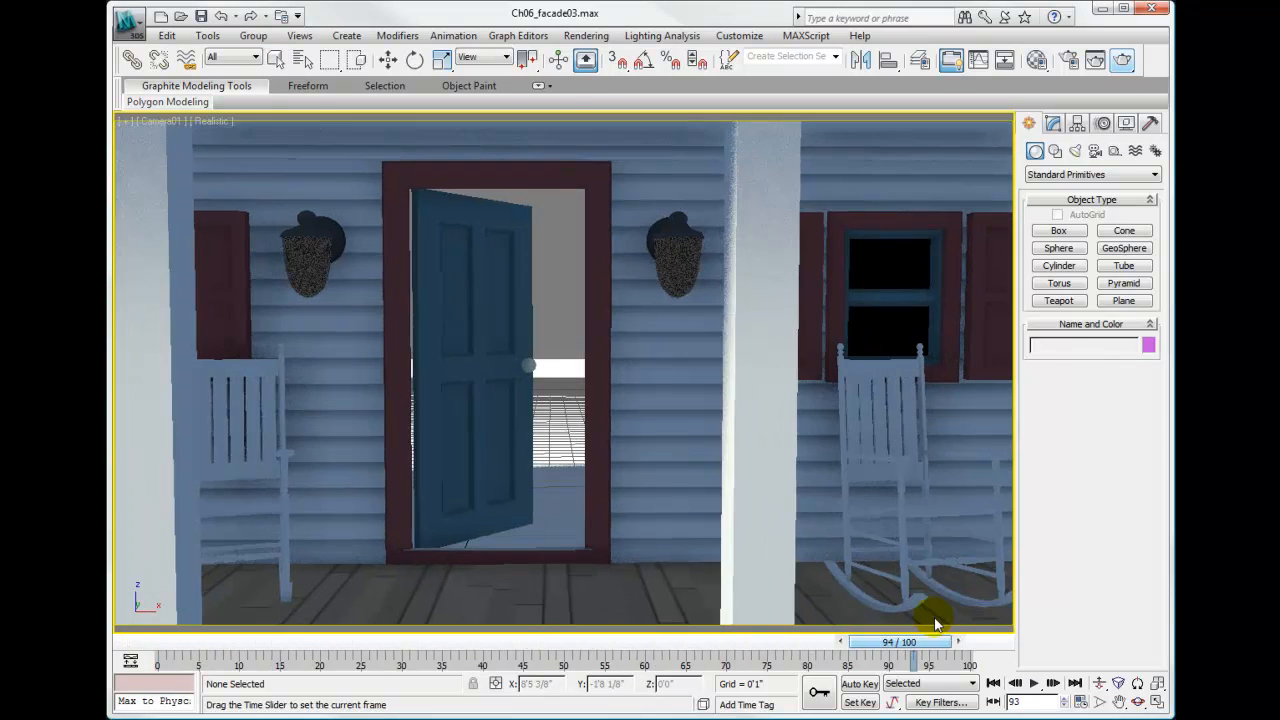
left_click_drag(913, 642, 775, 642)
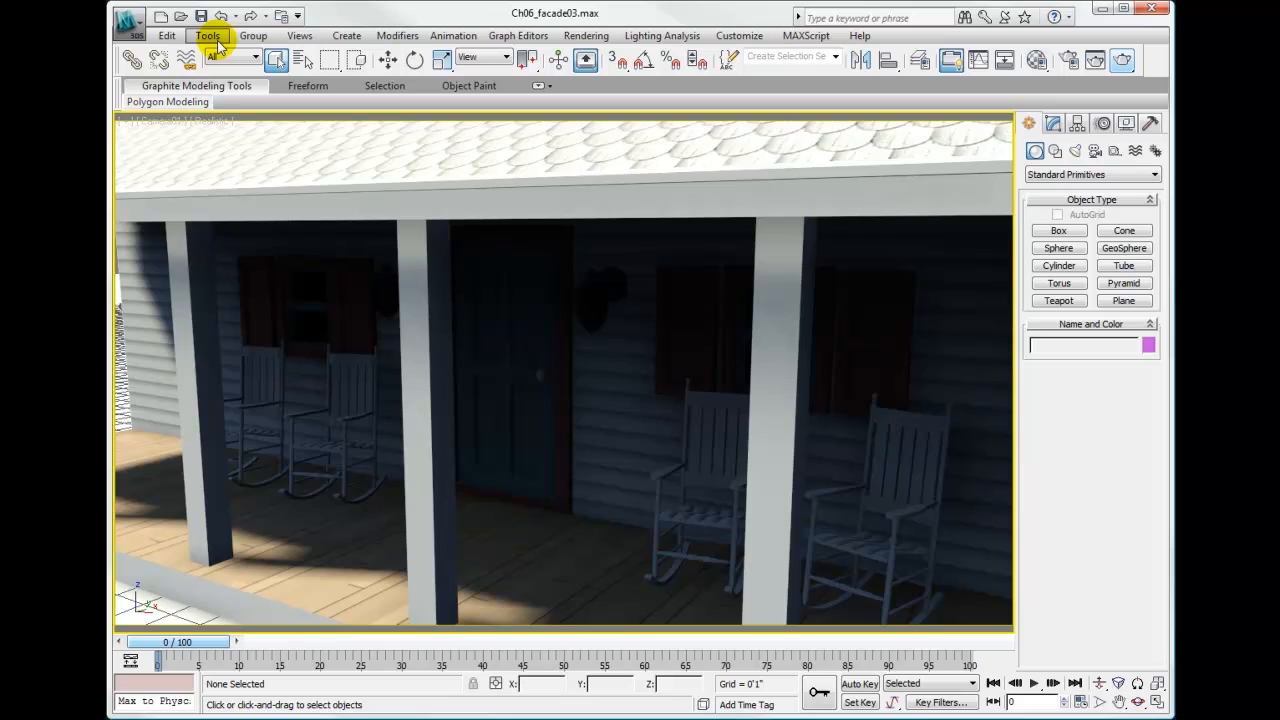
Open the Make Preview dialog via Tools > Grab Viewport > Create Animated Sequence File.
left_click(207, 35)
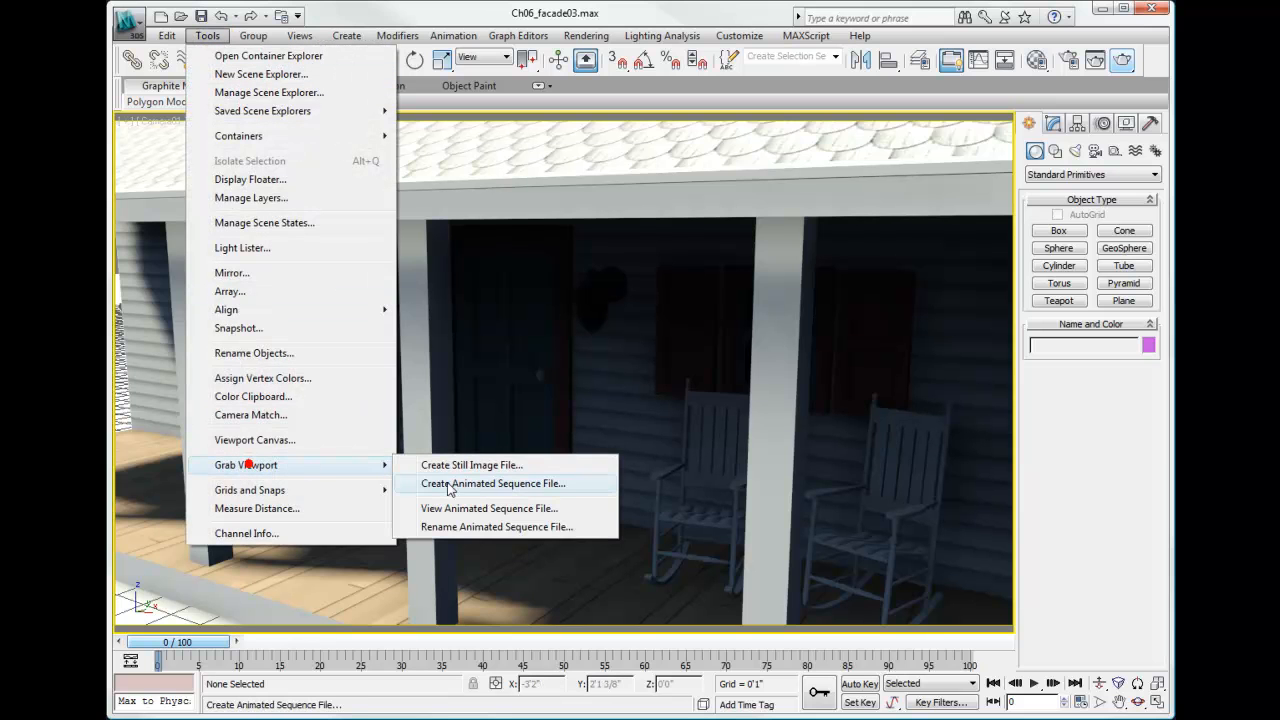
left_click(491, 483)
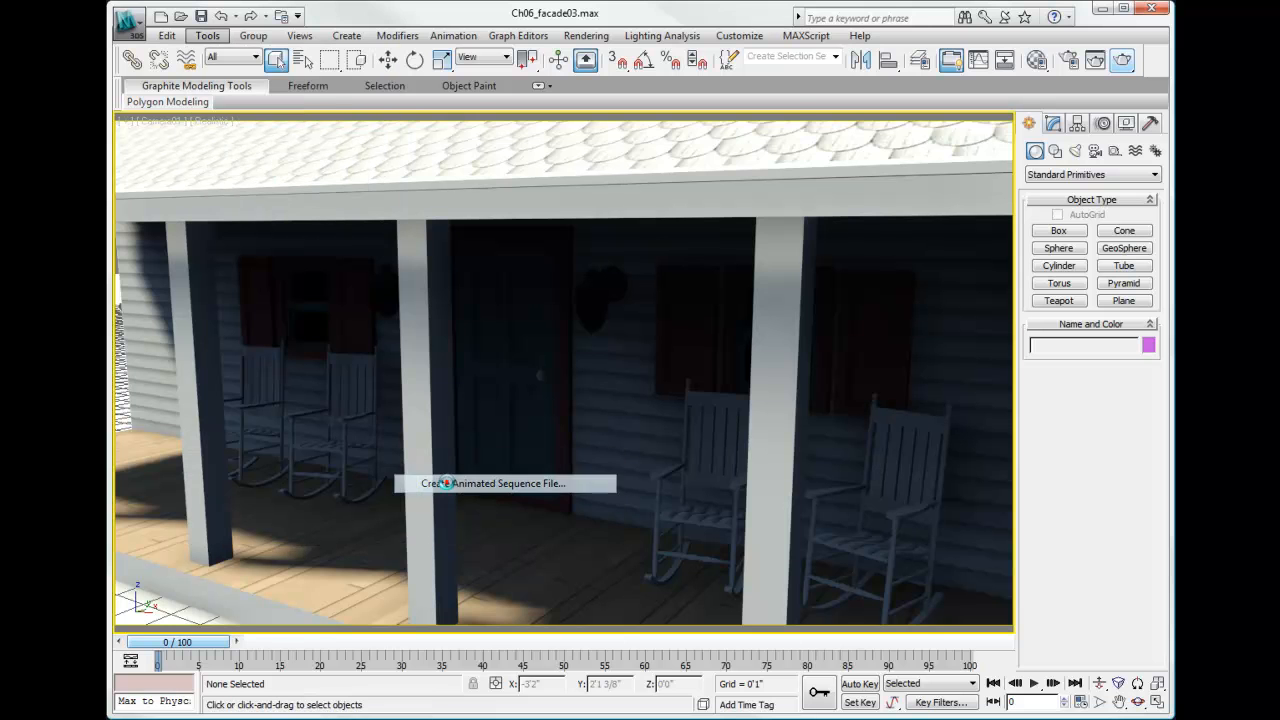
left_click(492, 483)
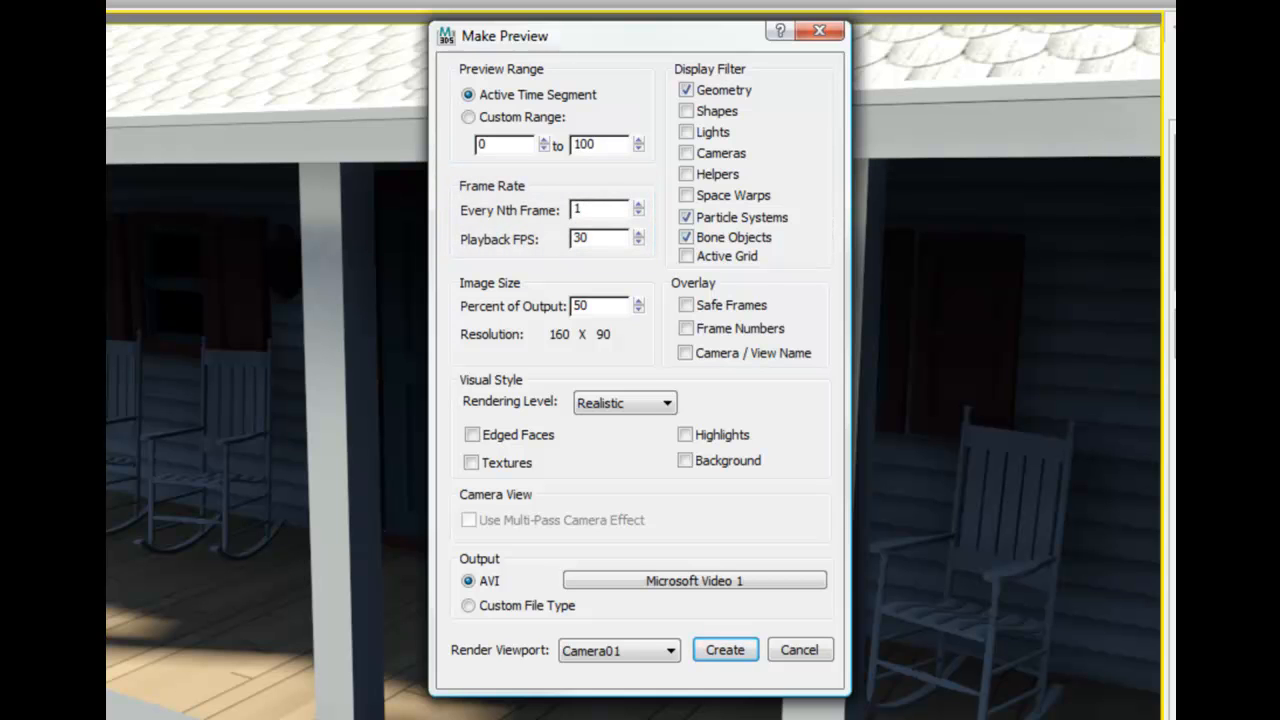
mouse_move(410, 210)
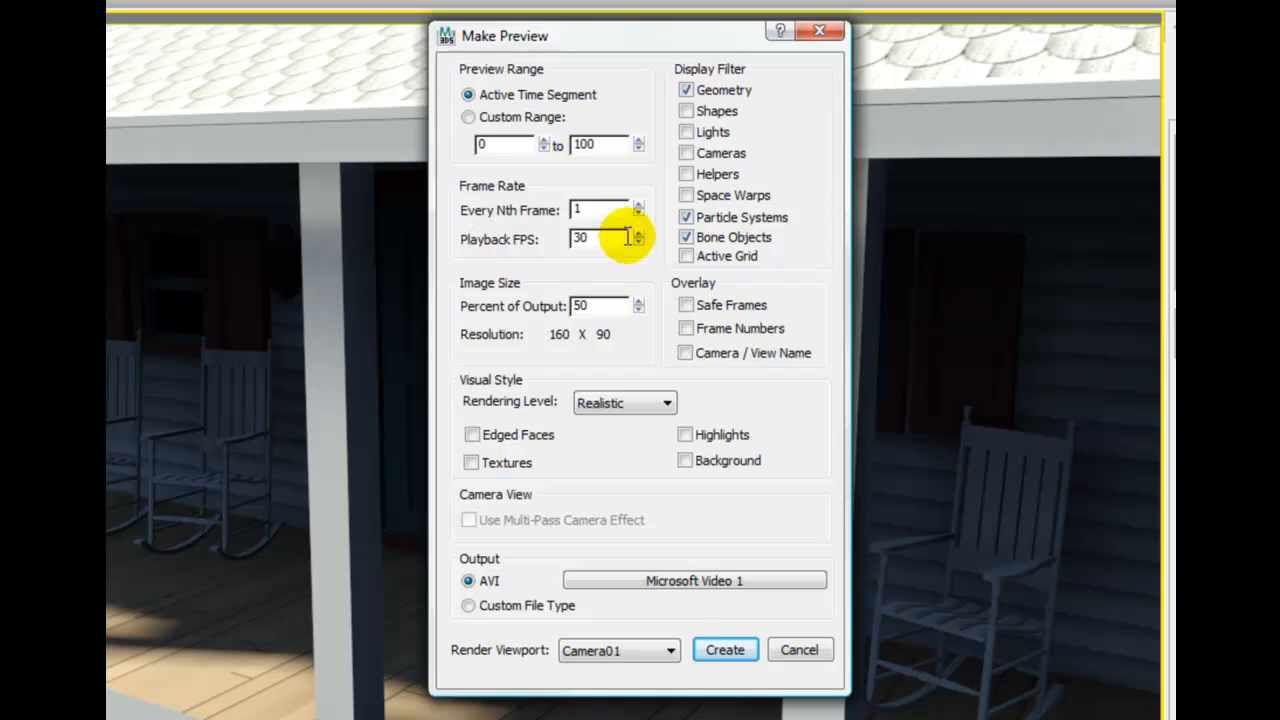
Exclude particles and bones, overlay frame numbers and camera name, keep Realistic rendering.
left_click(686, 217)
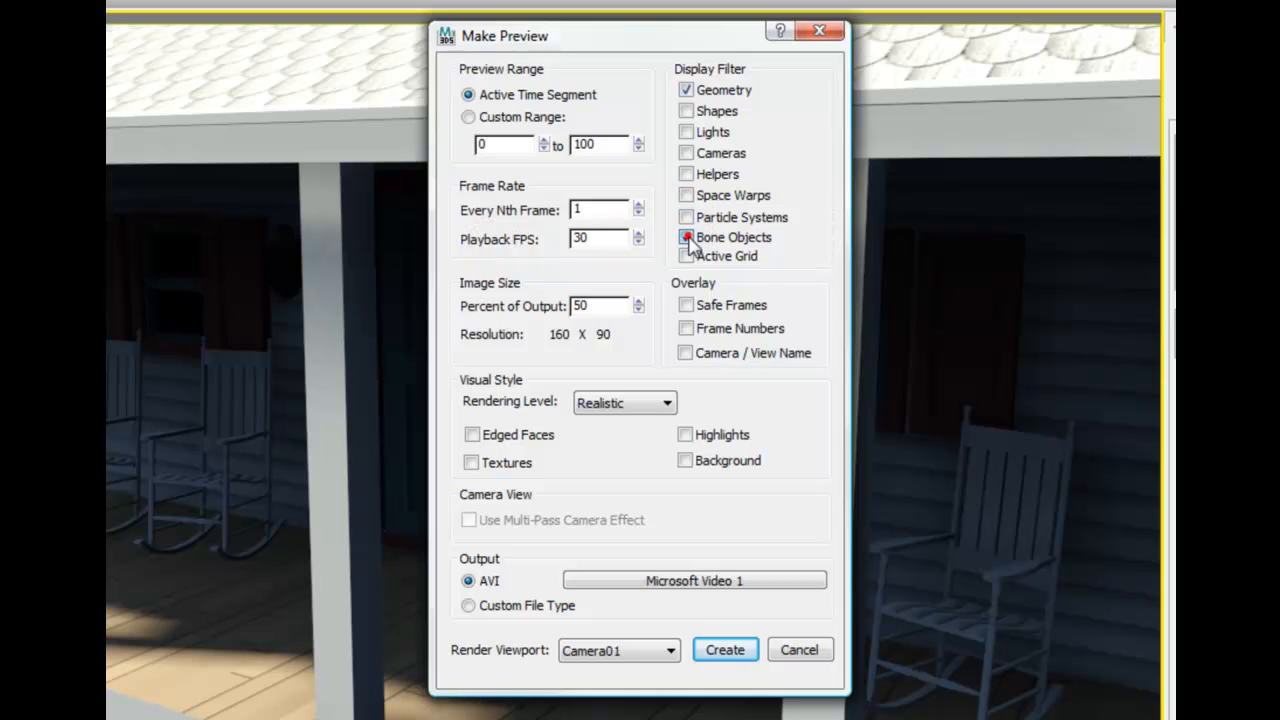
left_click(685, 237)
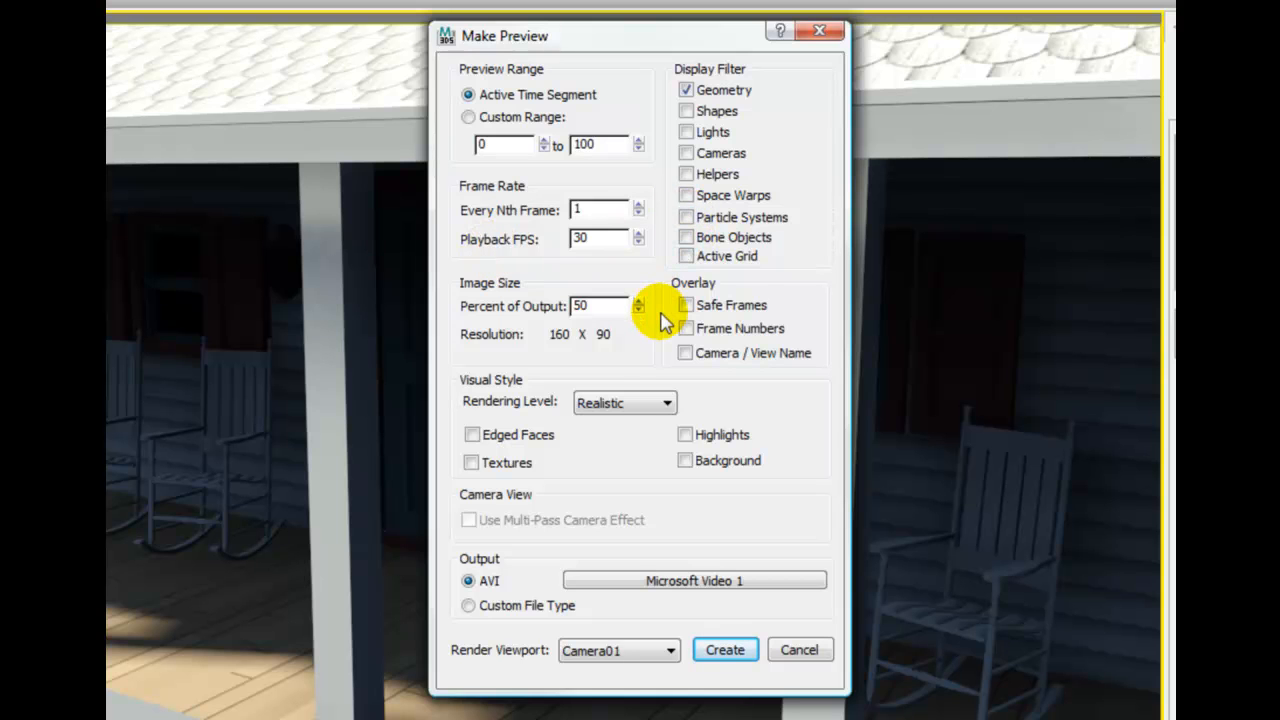
mouse_move(575, 370)
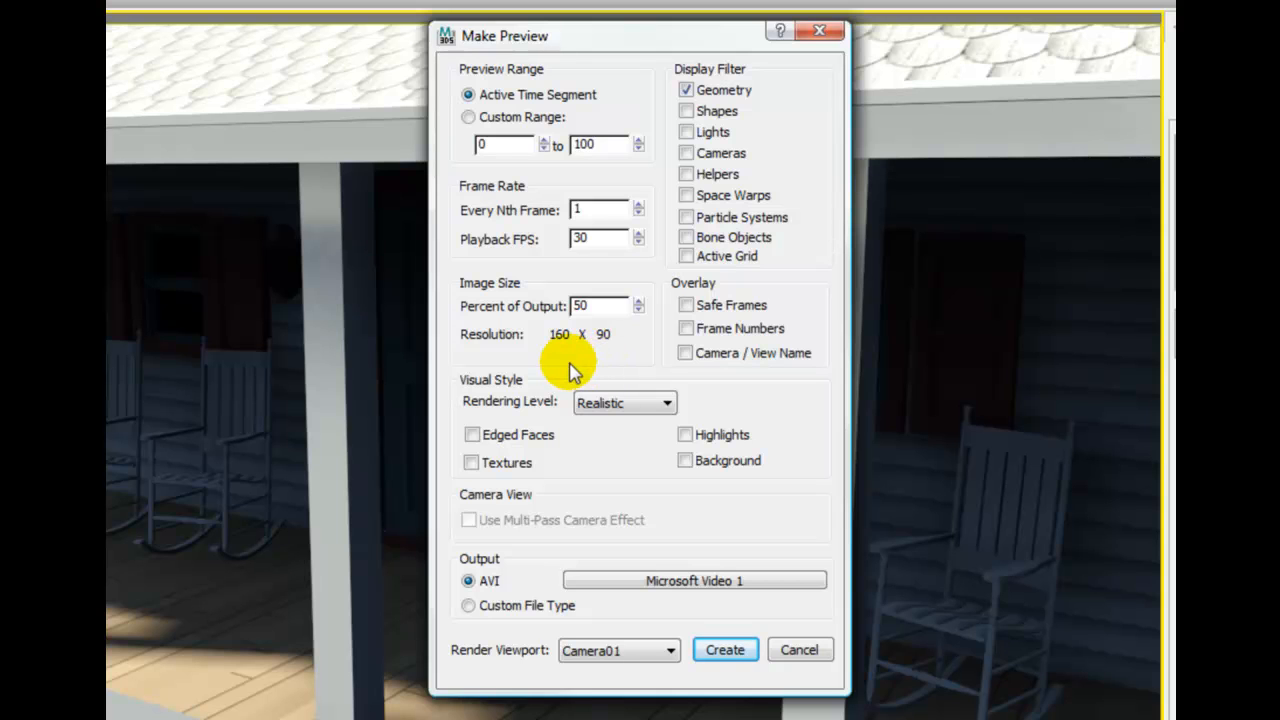
mouse_move(660, 343)
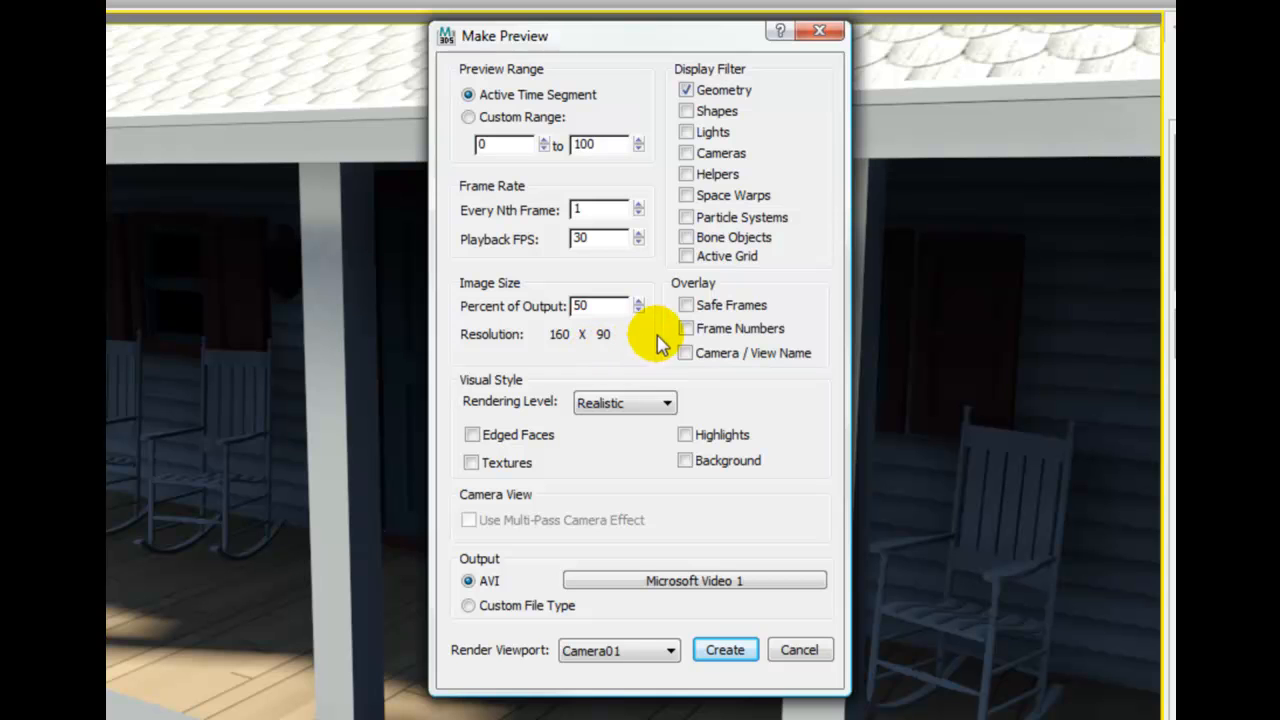
mouse_move(752, 405)
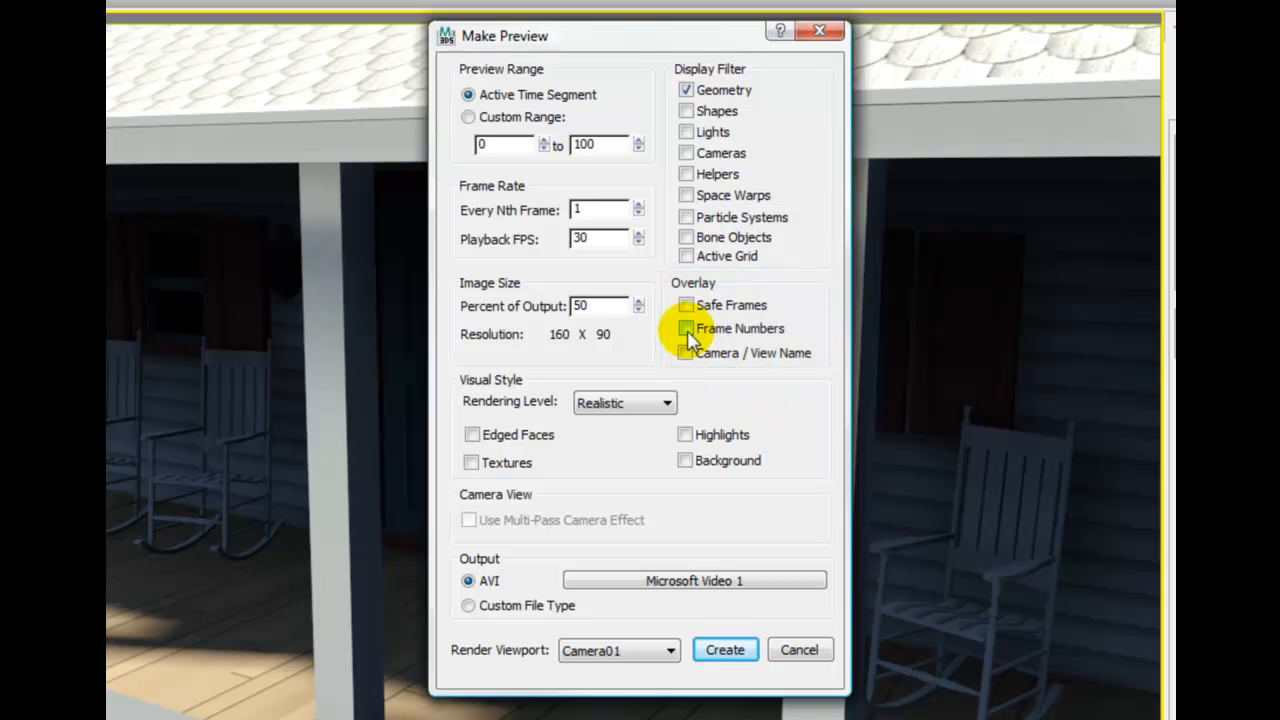
left_click(686, 328)
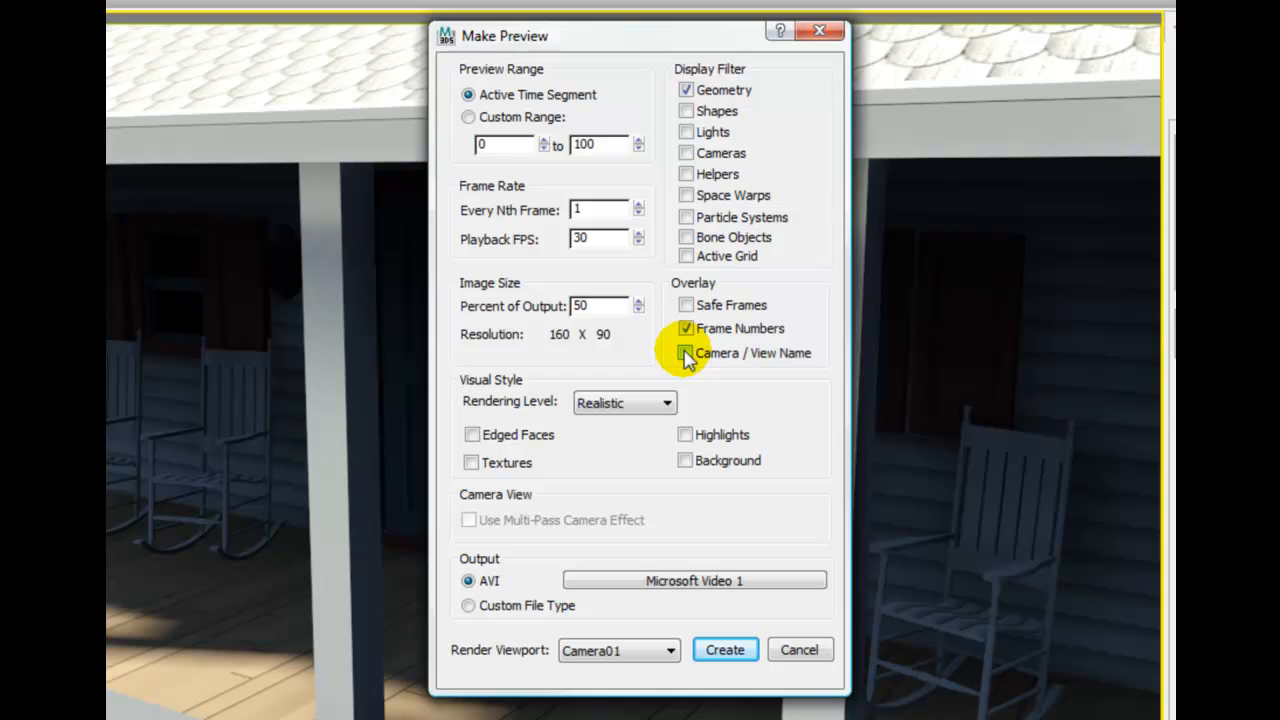
left_click(686, 352)
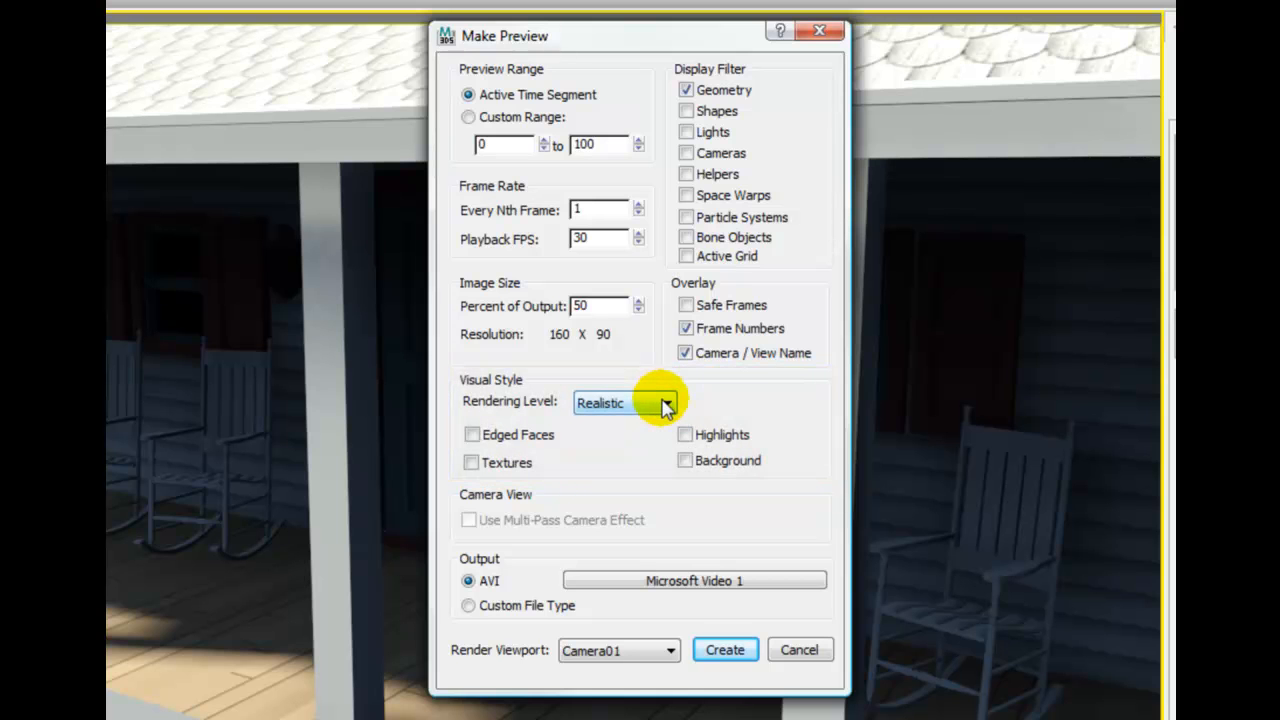
left_click(665, 402)
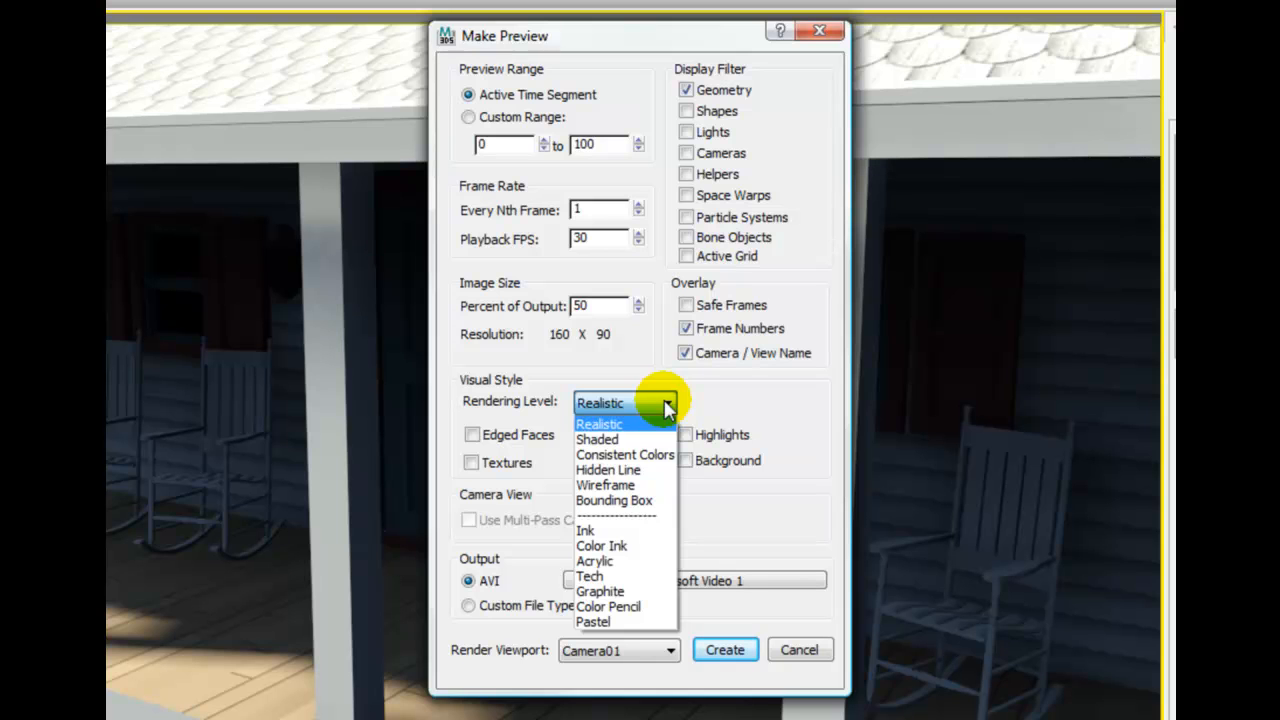
left_click(599, 423)
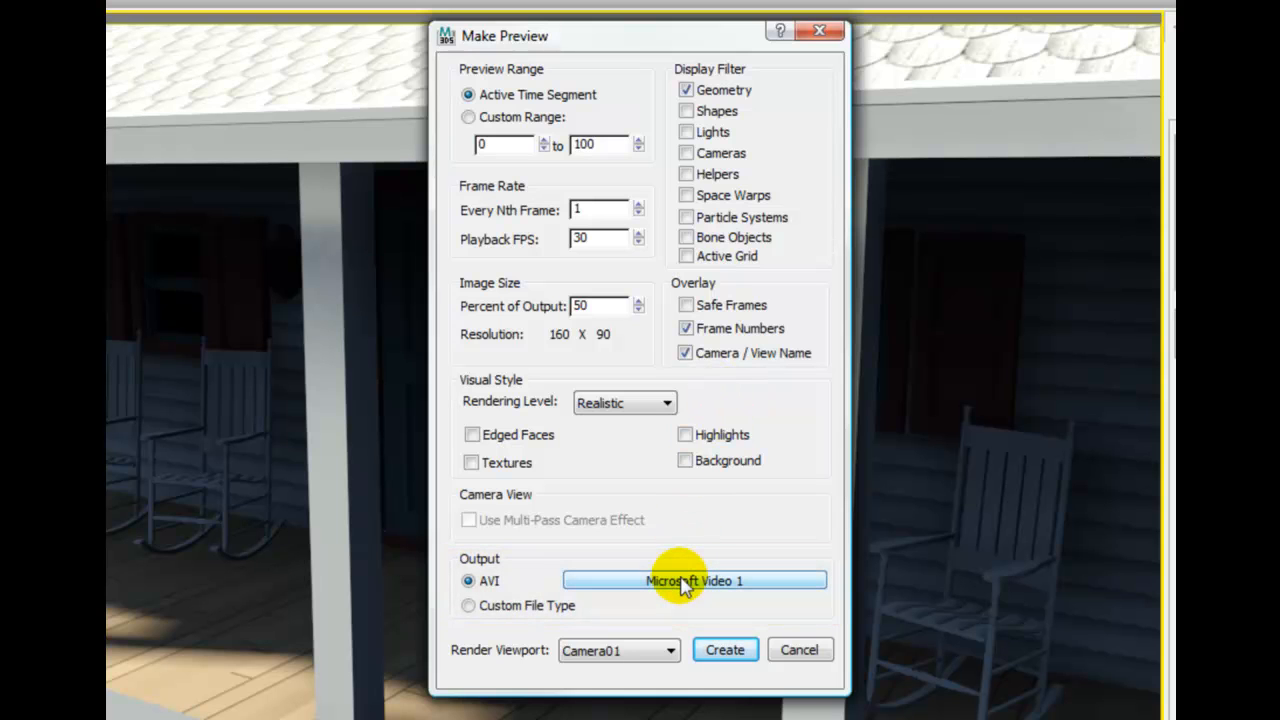
Open the Video Compression settings showing Microsoft Video 1 at quality 100.
left_click(694, 581)
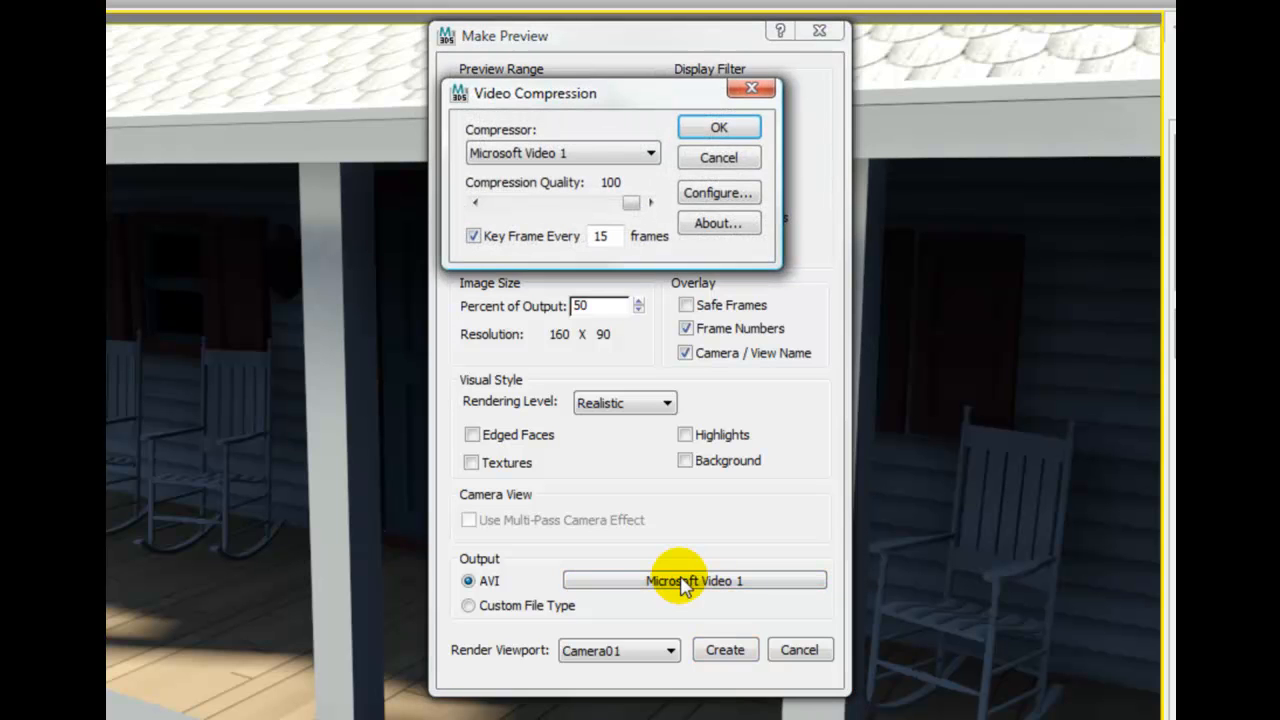
mouse_move(567, 205)
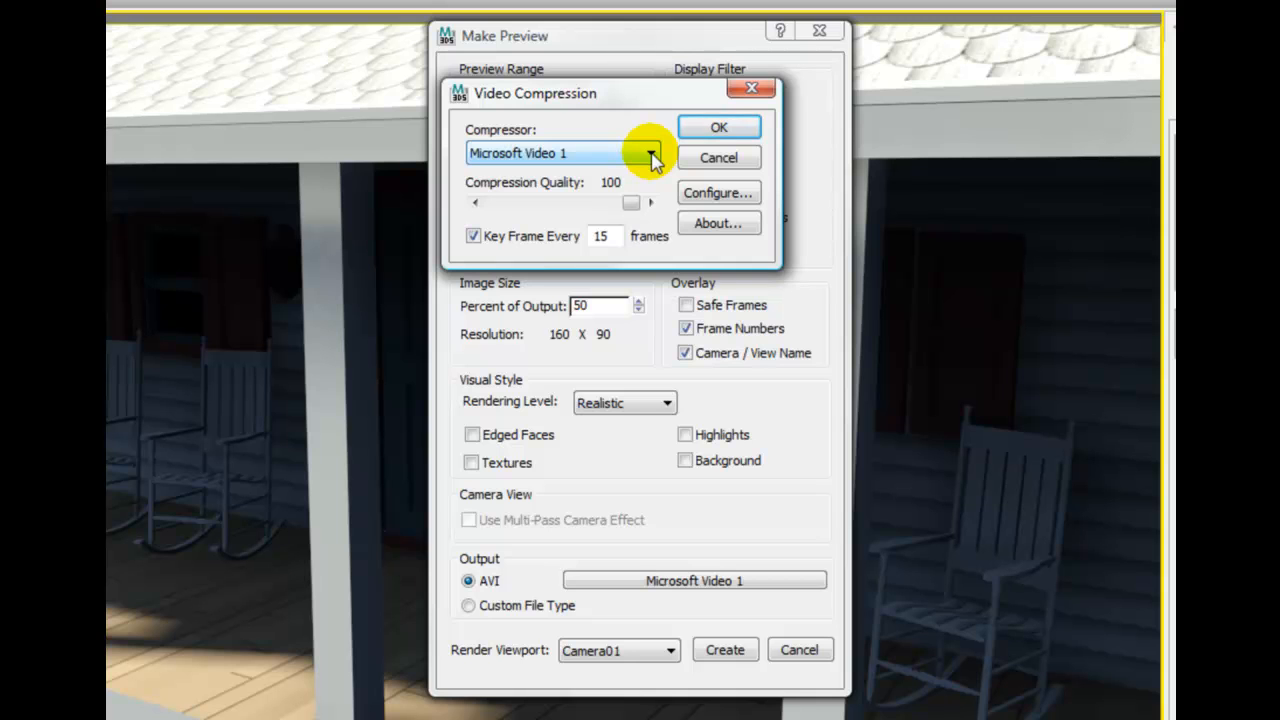
mouse_move(718, 127)
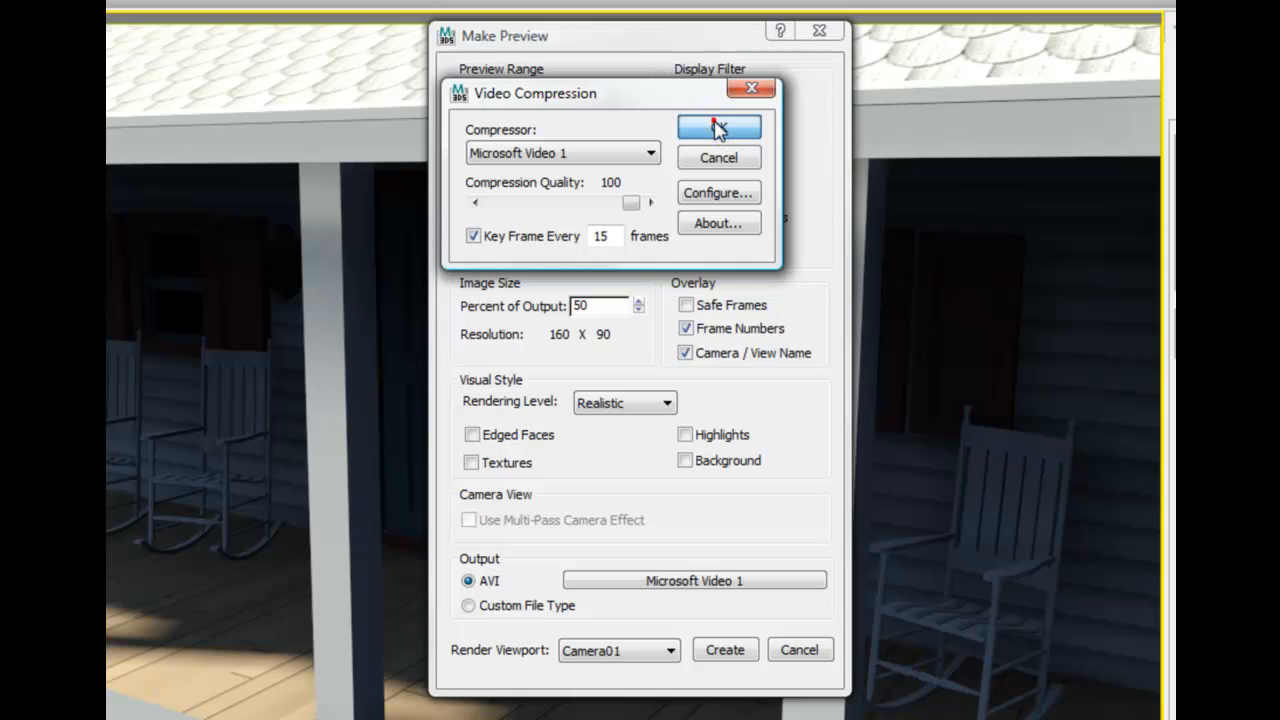
Accept the compression settings and create the 100-frame preview from Camera01.
left_click(719, 127)
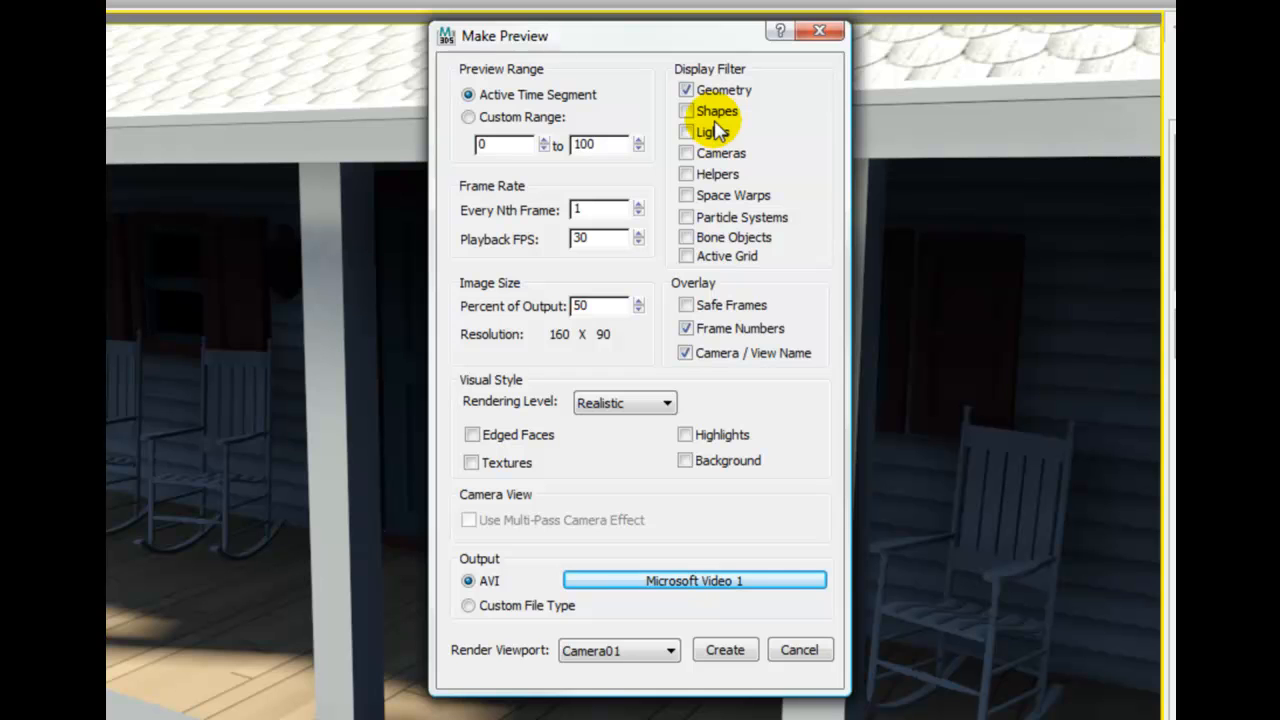
mouse_move(712, 380)
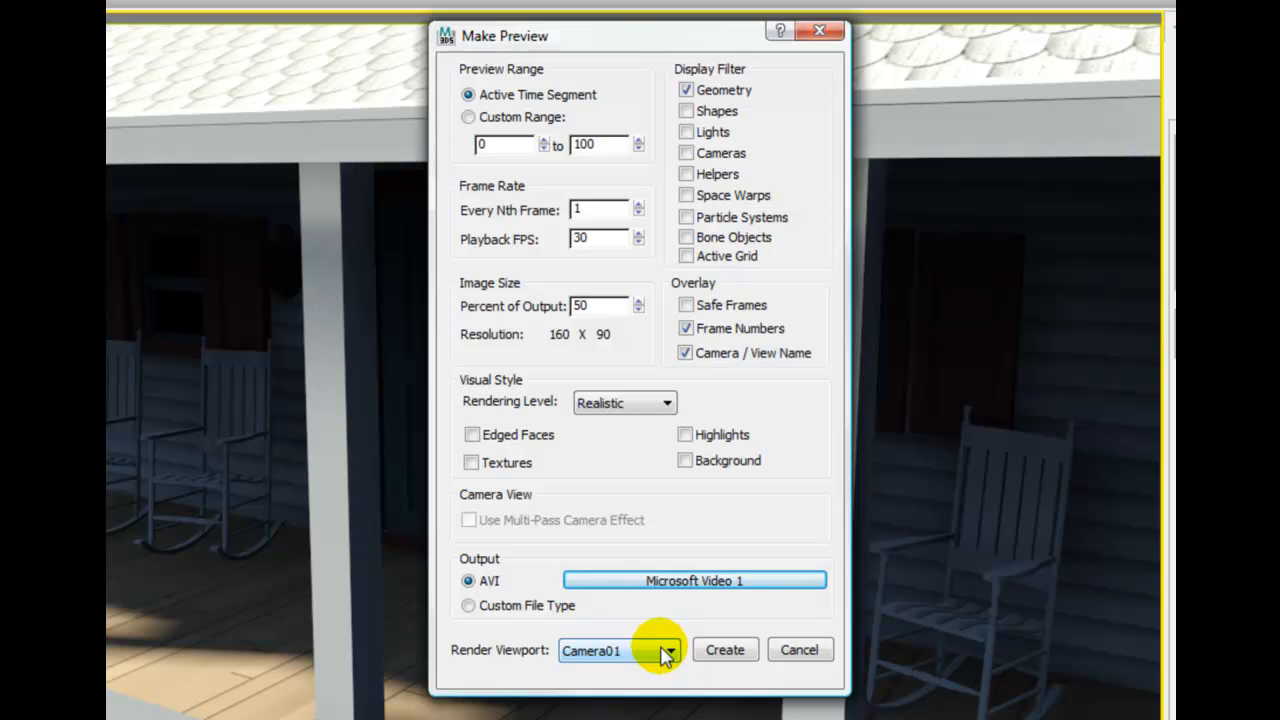
left_click(724, 649)
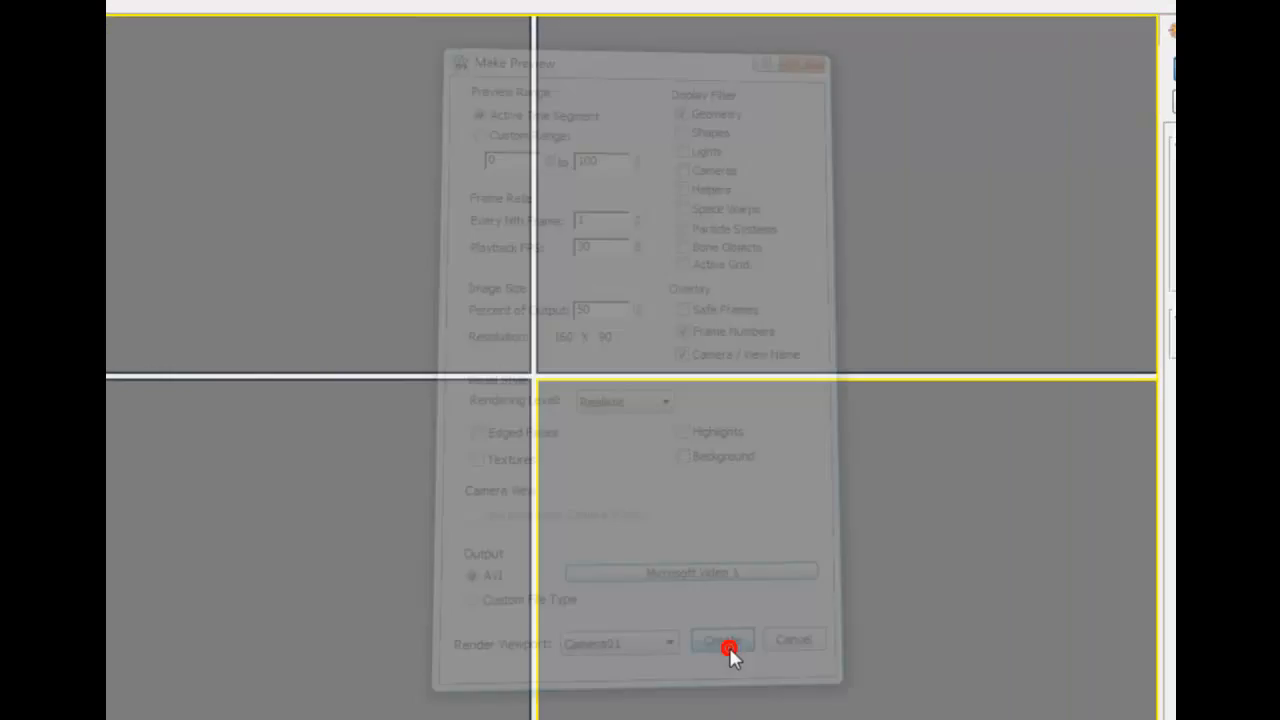
left_click(722, 640)
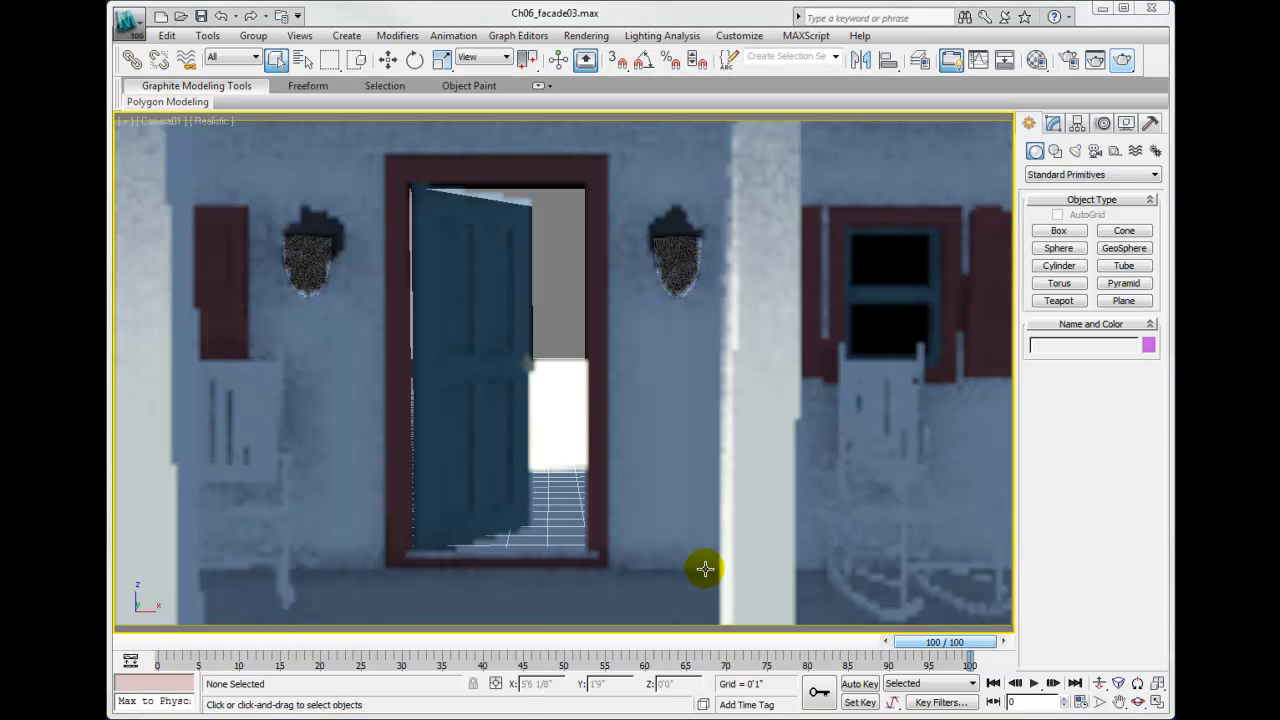
mouse_move(705, 570)
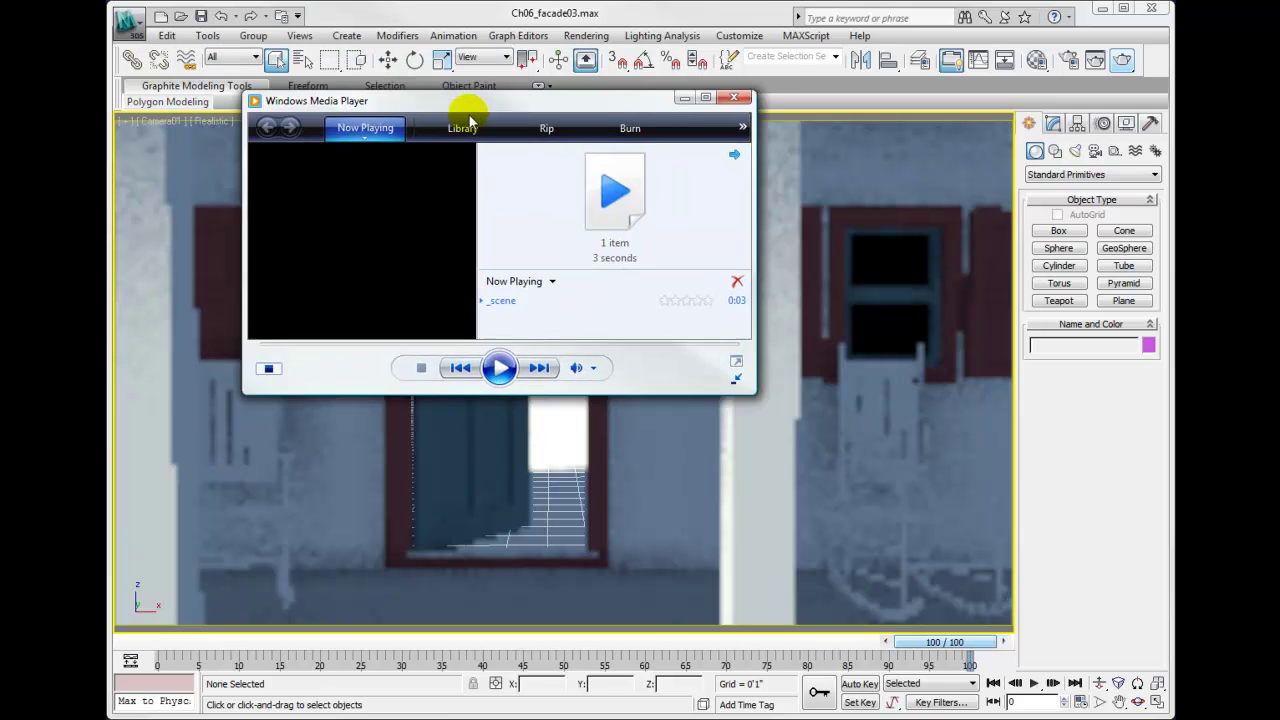
Move the Media Player window, play and pause the preview, then close the player.
left_click(500, 367)
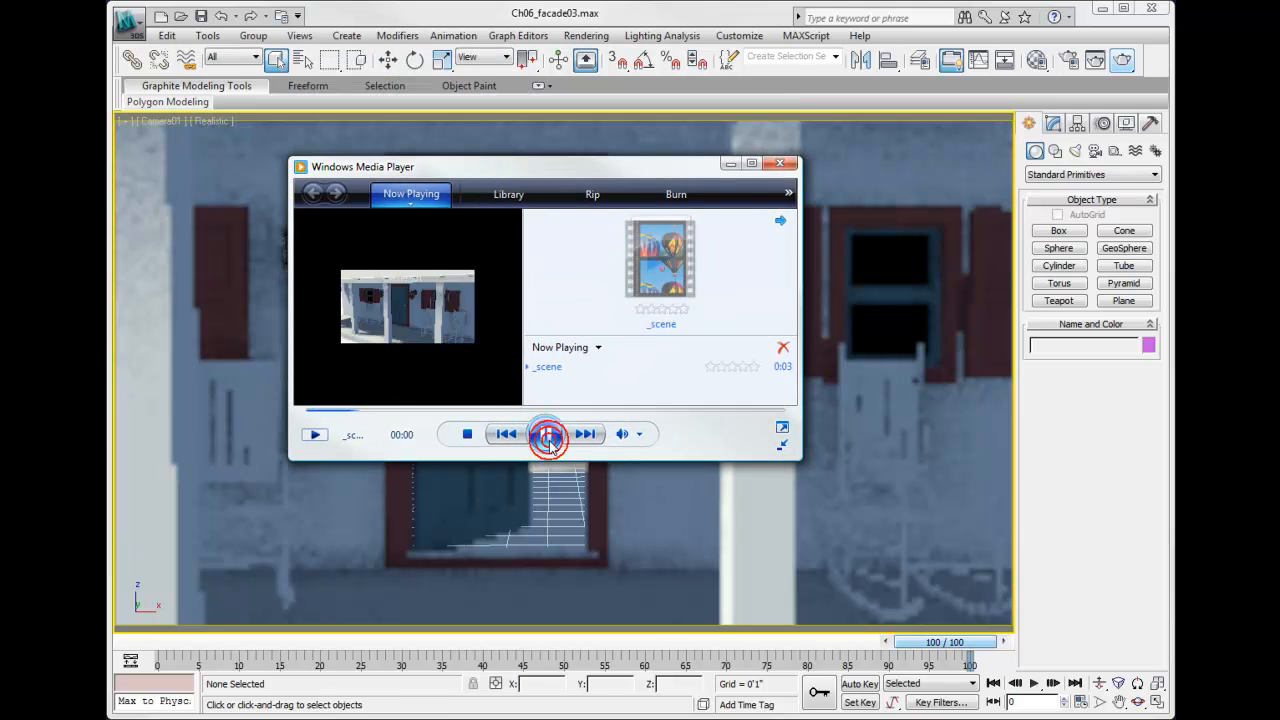
left_click(546, 433)
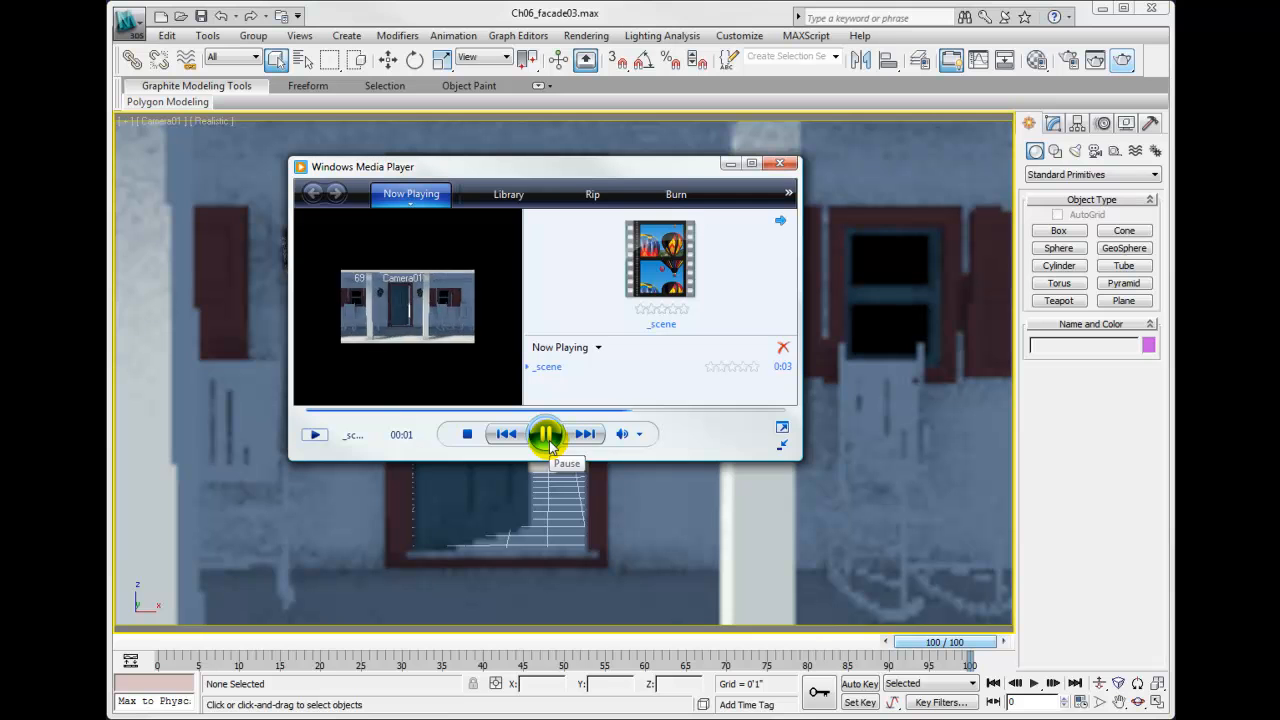
left_click(546, 433)
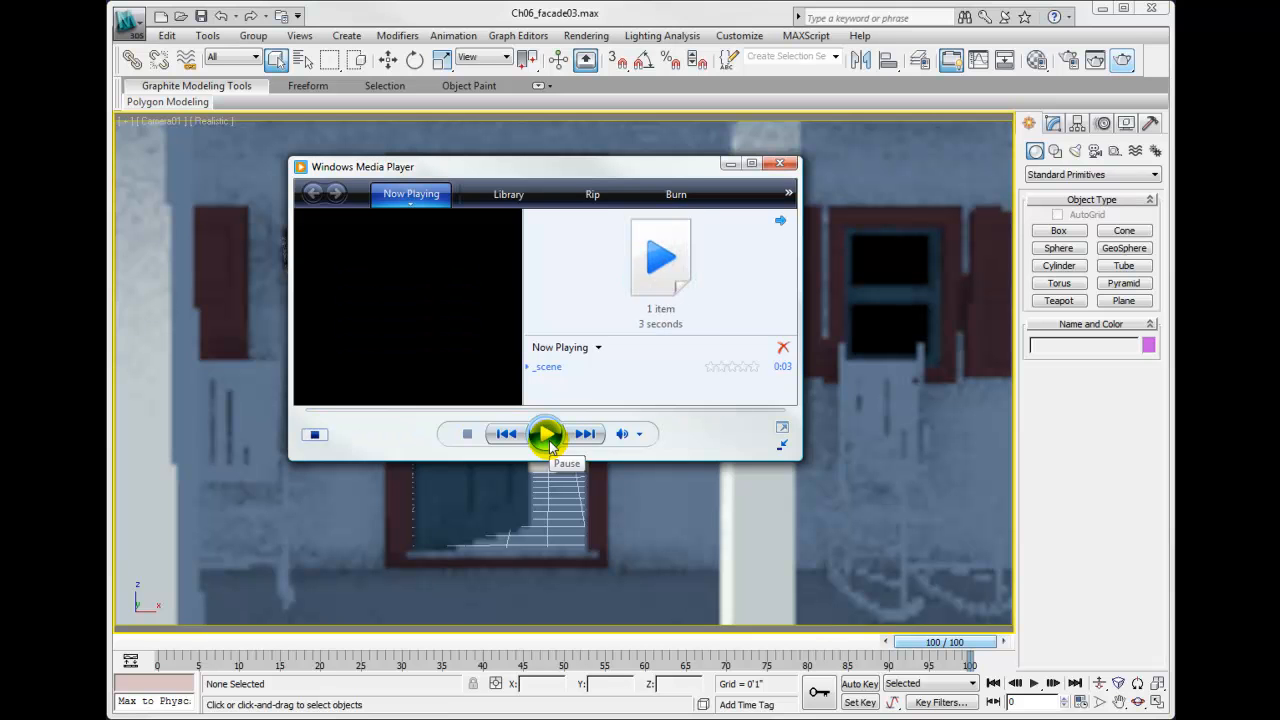
left_click(780, 163)
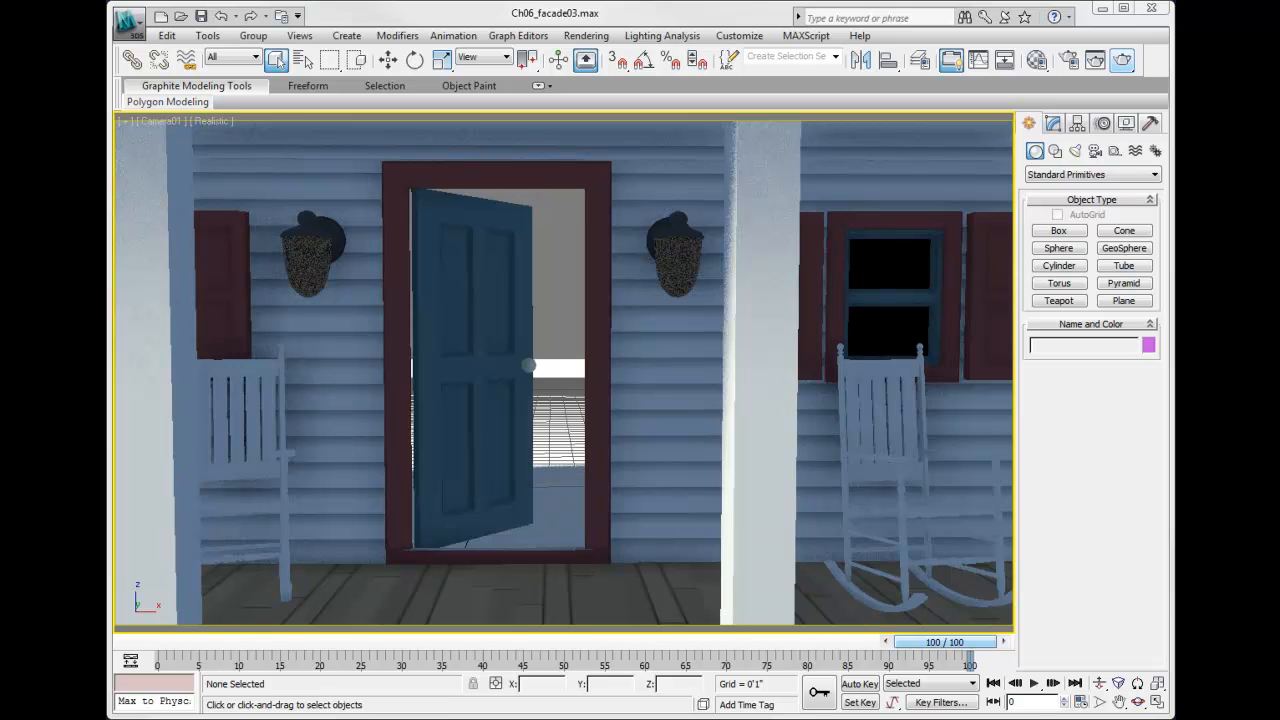